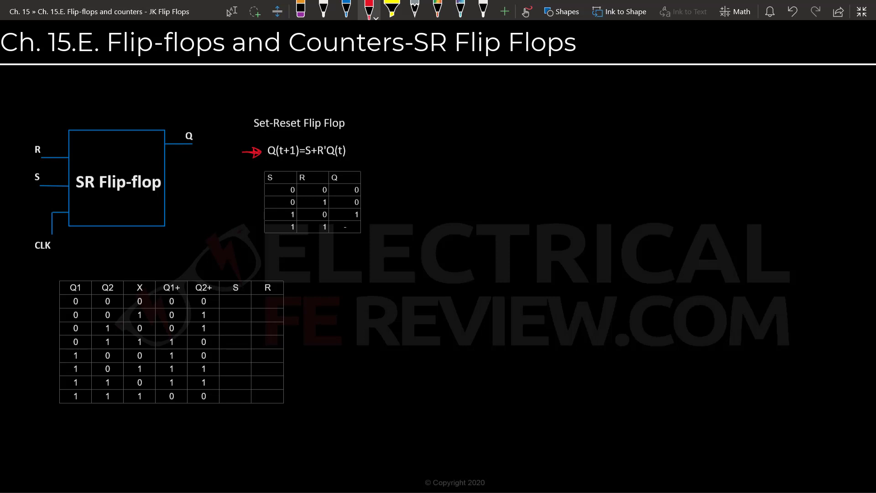
mouse_move(228, 252)
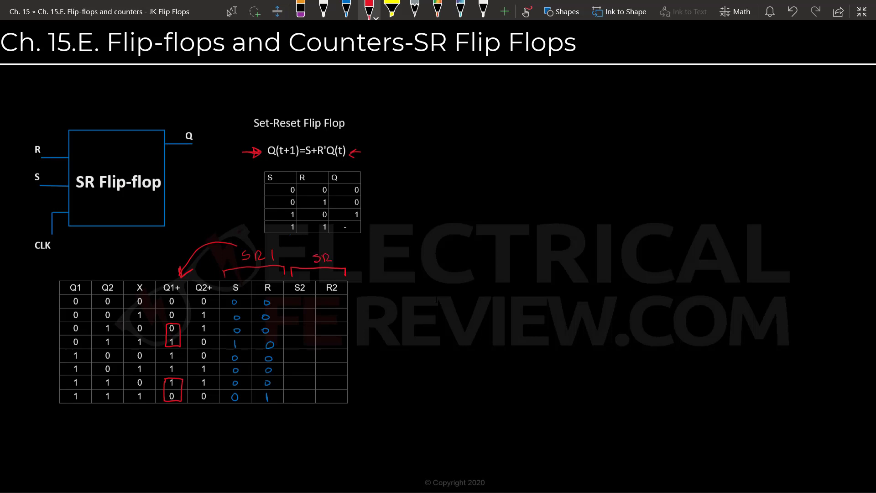
Step: Label the bracketed Q2+ column 'SR 2' and handwrite the S2/R2 values for every row
type("2")
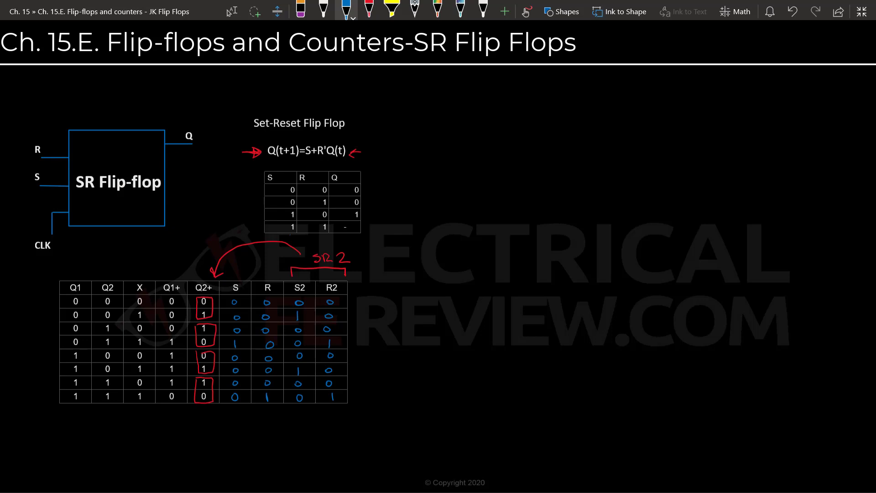
left_click(300, 10)
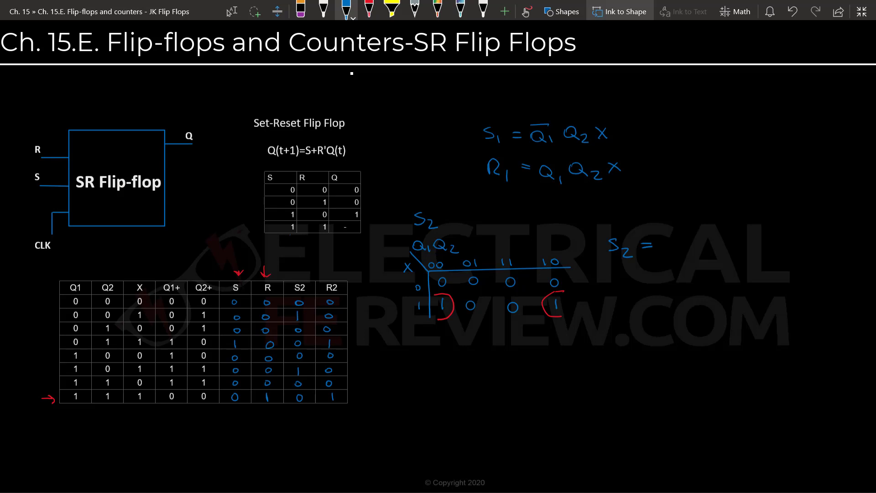
Step: Fill the S2 K-map cells with 0s and 1s, circle the two 1s, and write 'S2 ='
type("0")
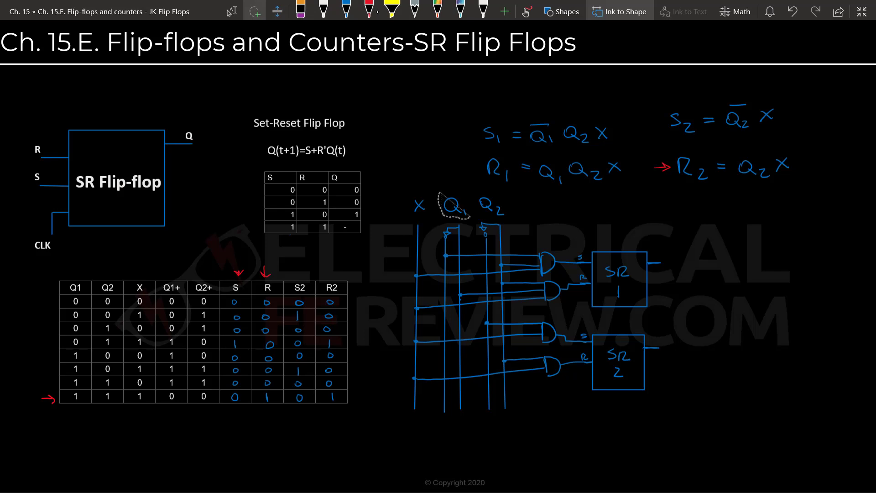
Step: Lasso-select the handwritten Q1 label above the circuit for adjustment
left_click(454, 206)
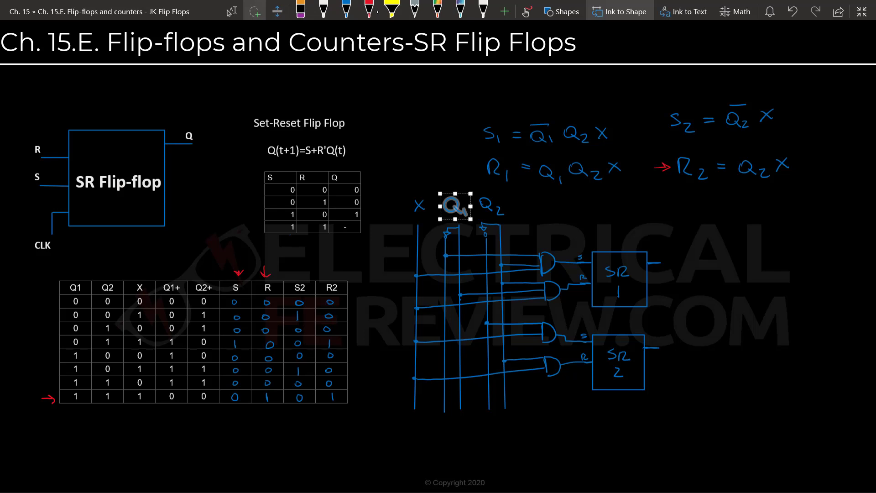